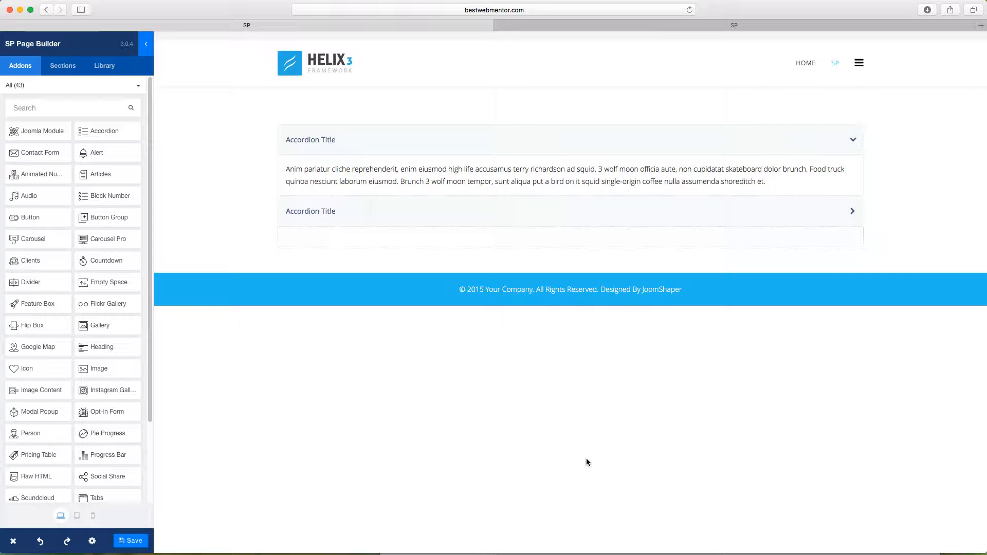
mouse_move(363, 386)
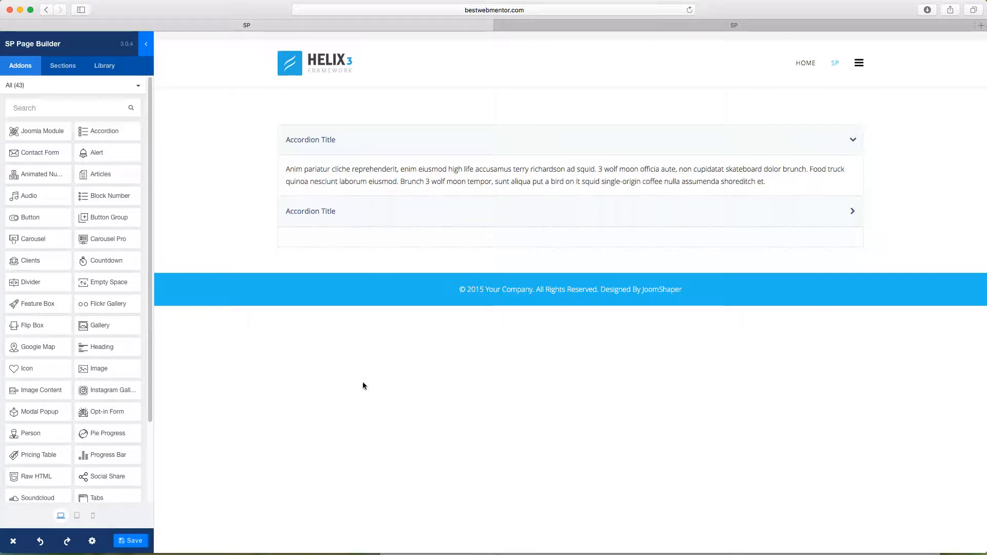
mouse_move(127, 285)
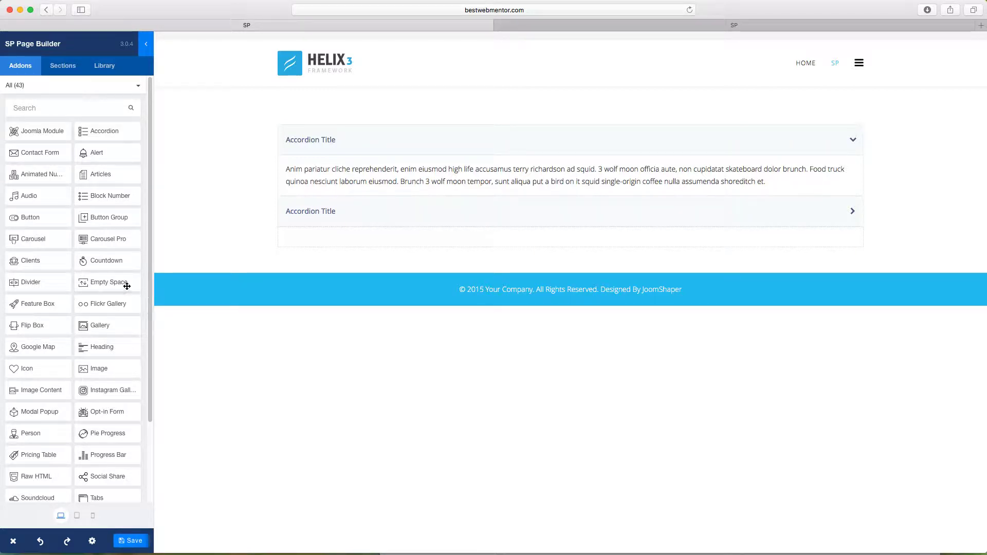
mouse_move(181, 258)
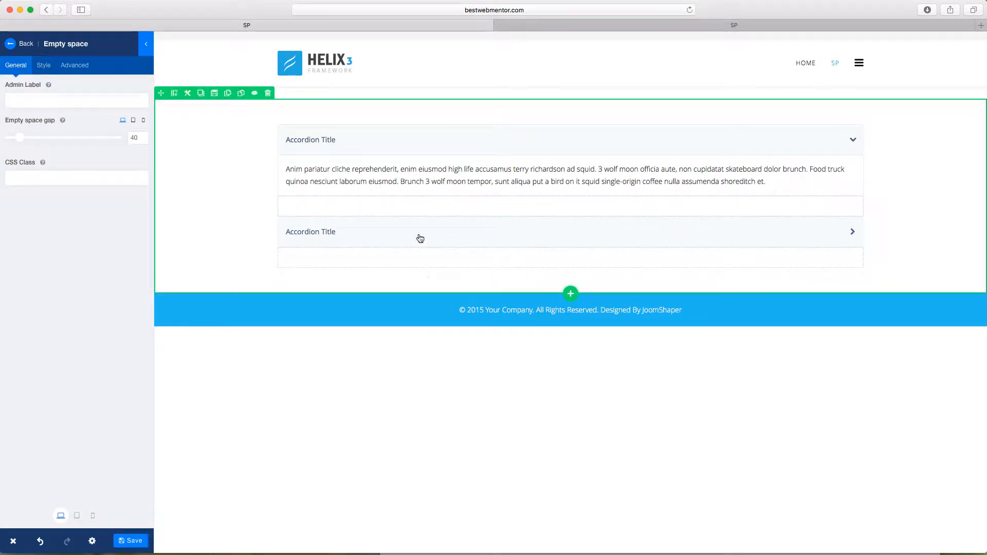
mouse_move(152, 152)
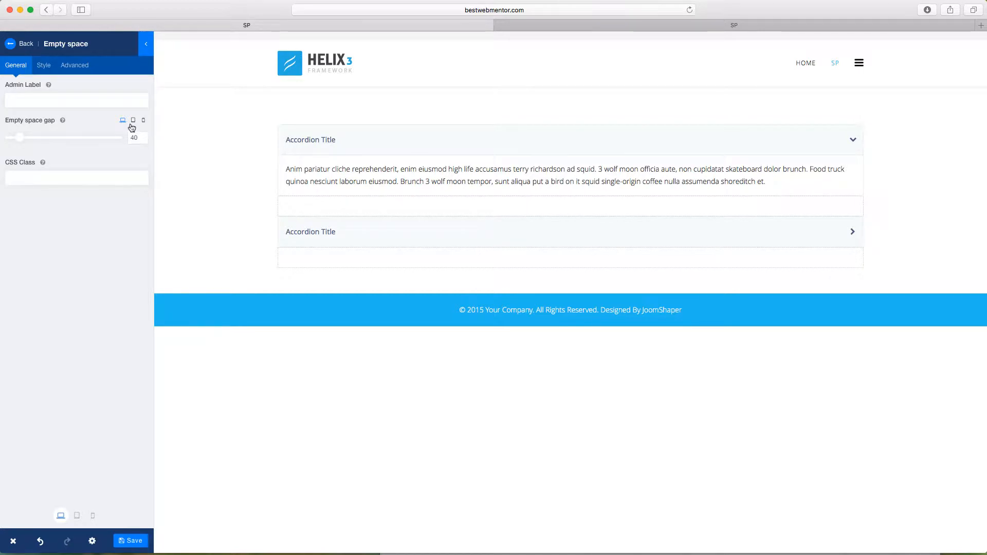
click(133, 120)
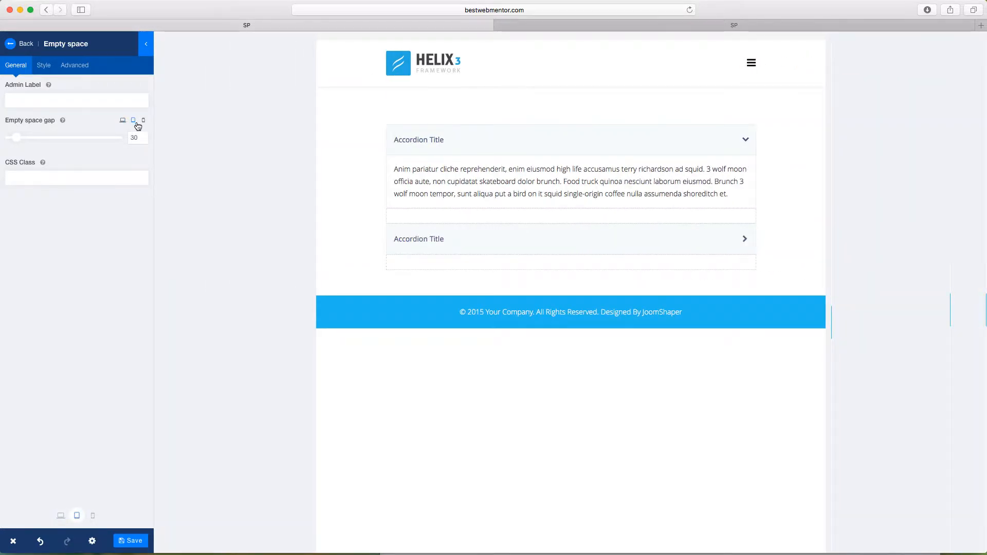
click(94, 516)
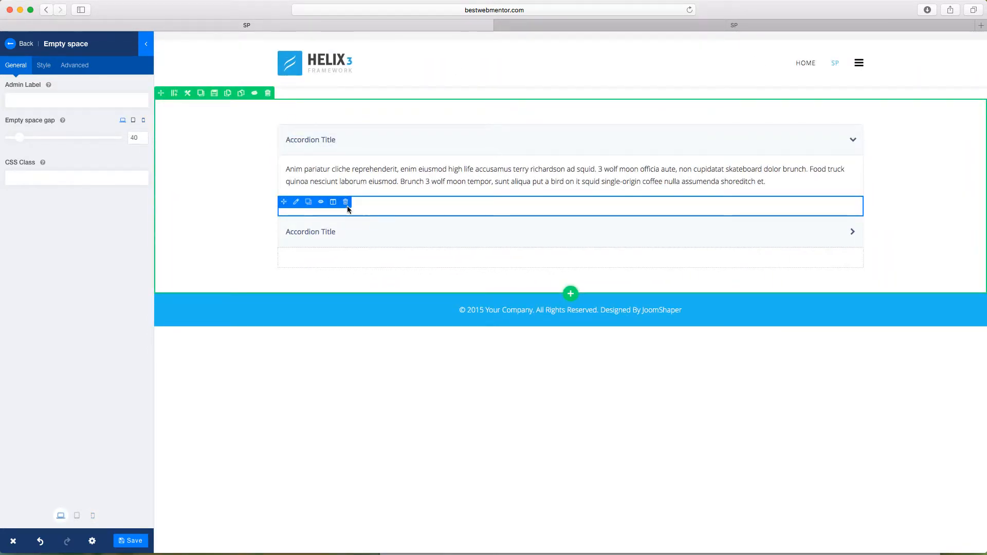
Step: Drag the desktop Empty space gap slider right, widening the gap to about 177
drag(19, 138, 63, 137)
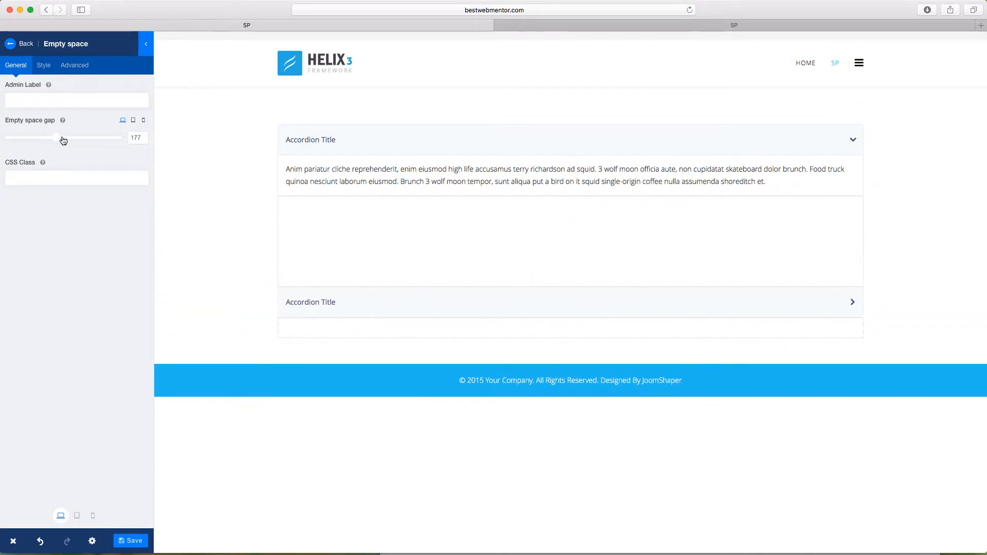
drag(51, 138, 58, 138)
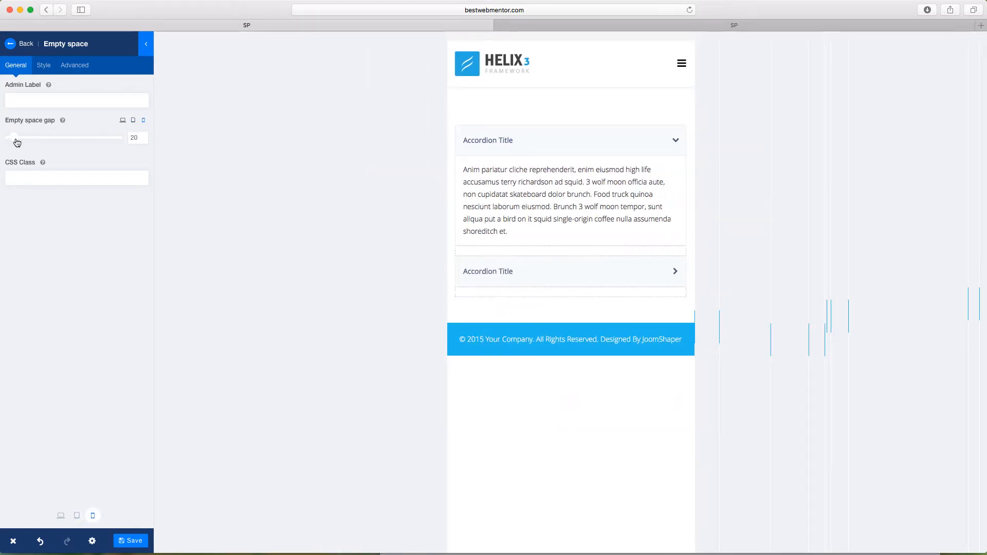
Step: Raise the mobile Empty space gap slider from 20 to 48
drag(9, 138, 23, 138)
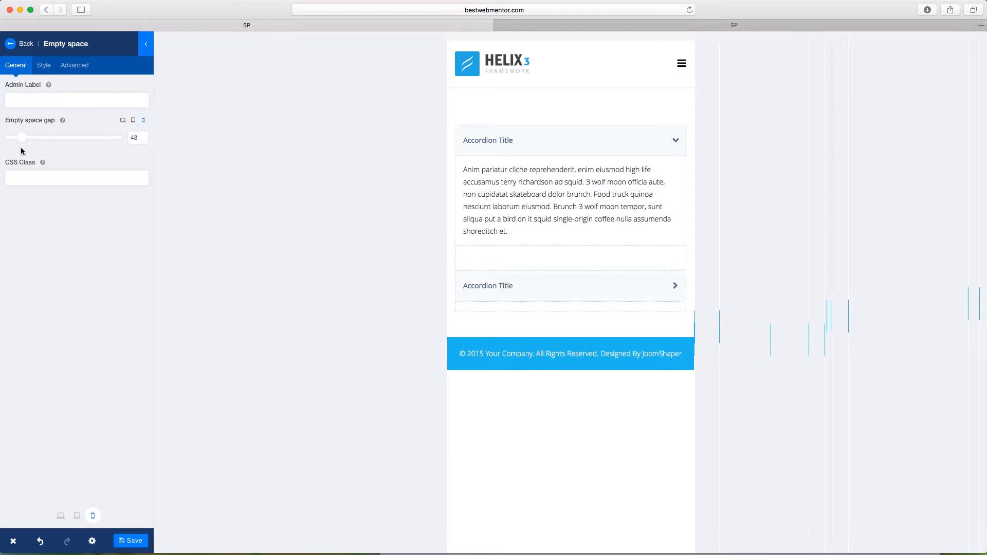